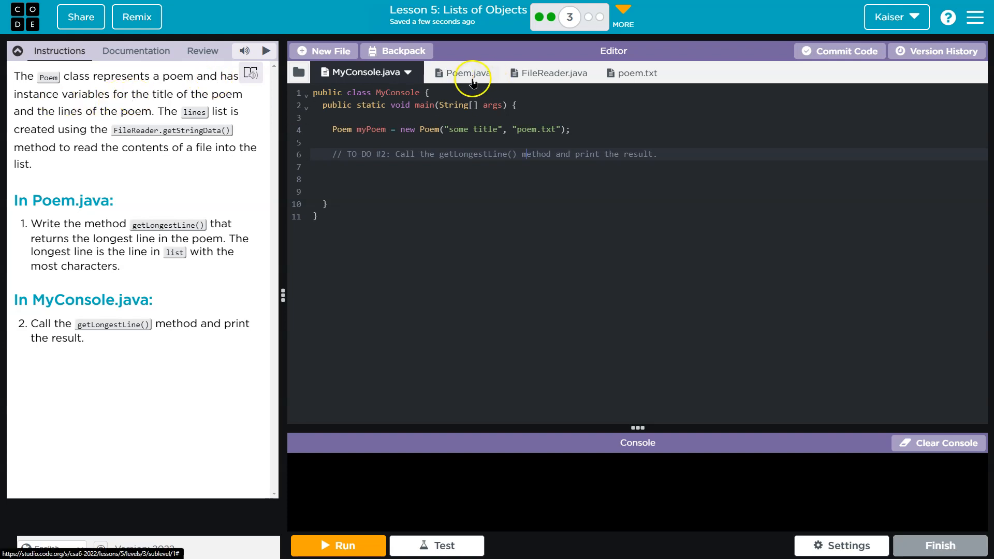
Step: Read through Poem.java, FileReader.java and poem.txt, then settle back in Poem.java
{"action": "left_click", "coordinate": [469, 72]}
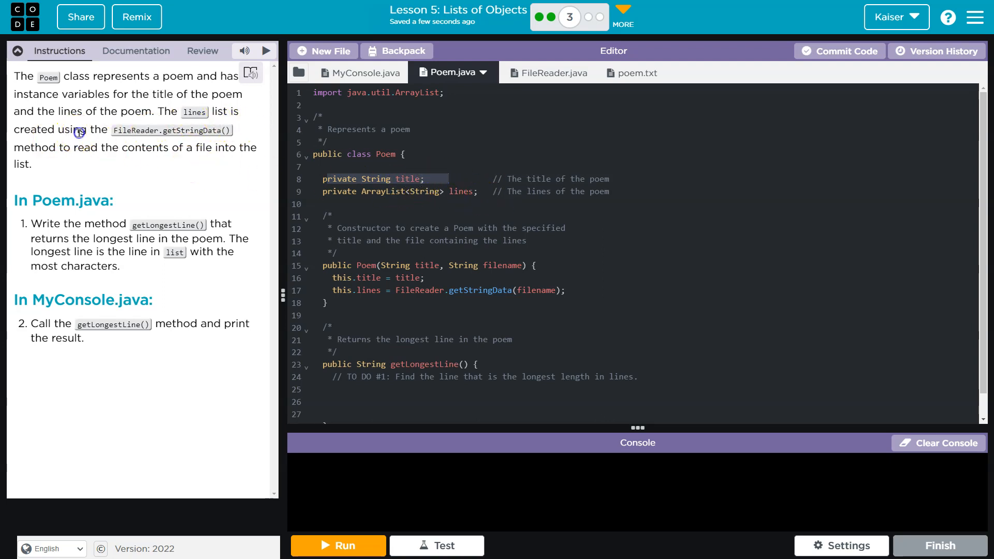
{"action": "left_click", "coordinate": [546, 73]}
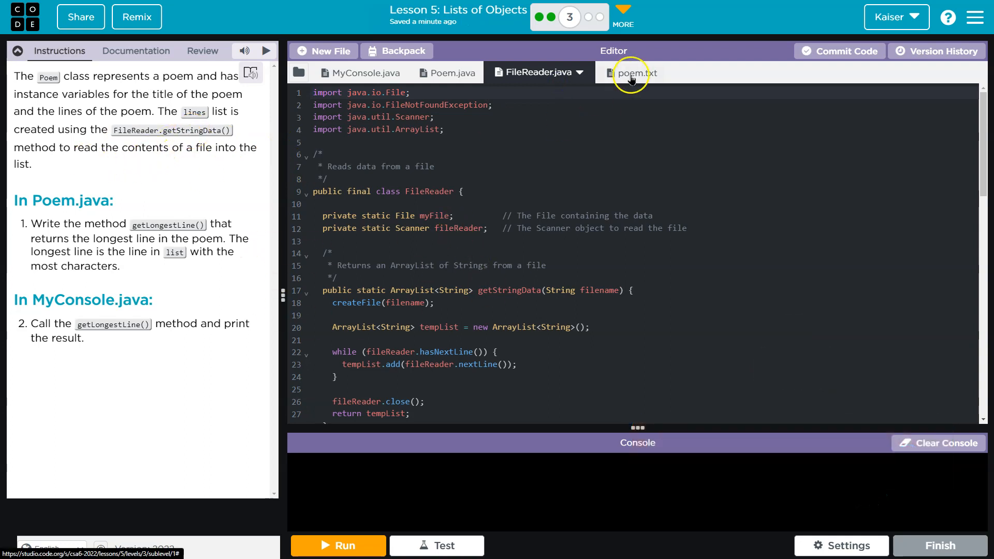
{"action": "left_click", "coordinate": [628, 73]}
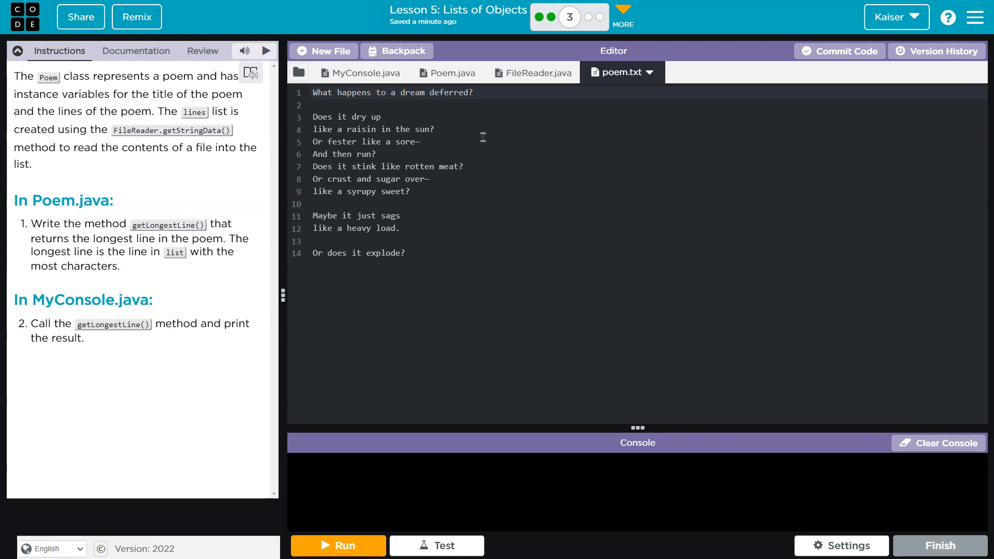
{"action": "left_click", "coordinate": [532, 73]}
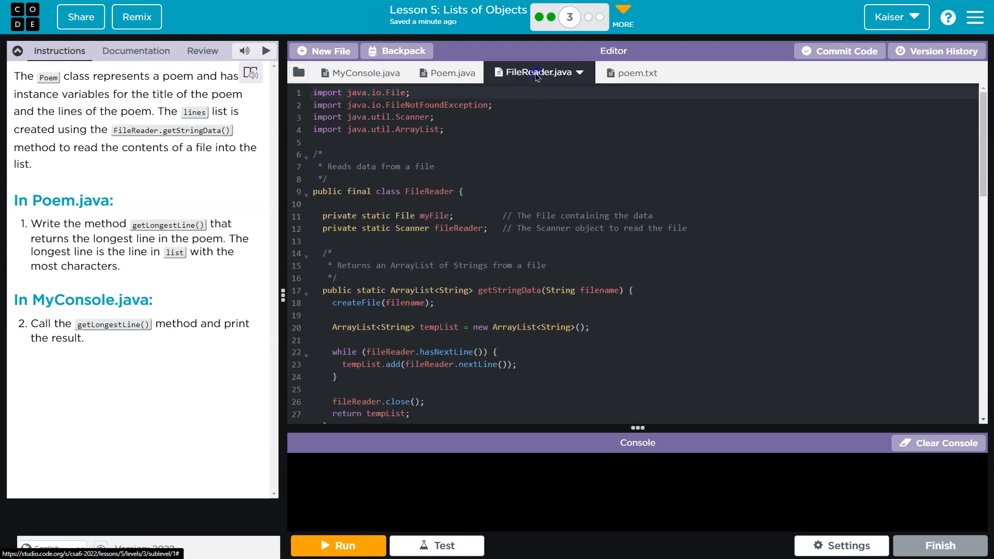
{"action": "left_click", "coordinate": [451, 72]}
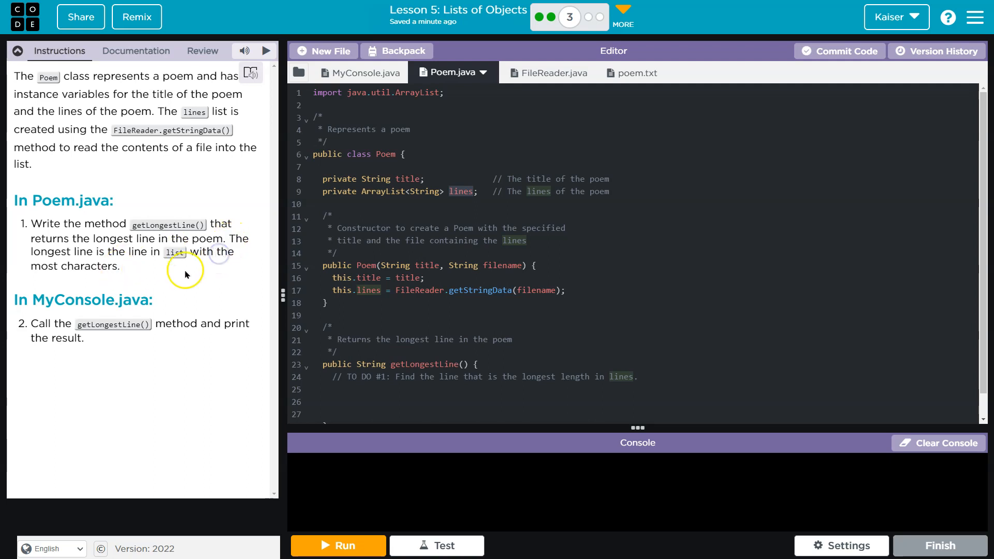
Step: Write a for-each loop that keeps the line where currentLineLength > max as result
{"action": "type", "text": "for()"}
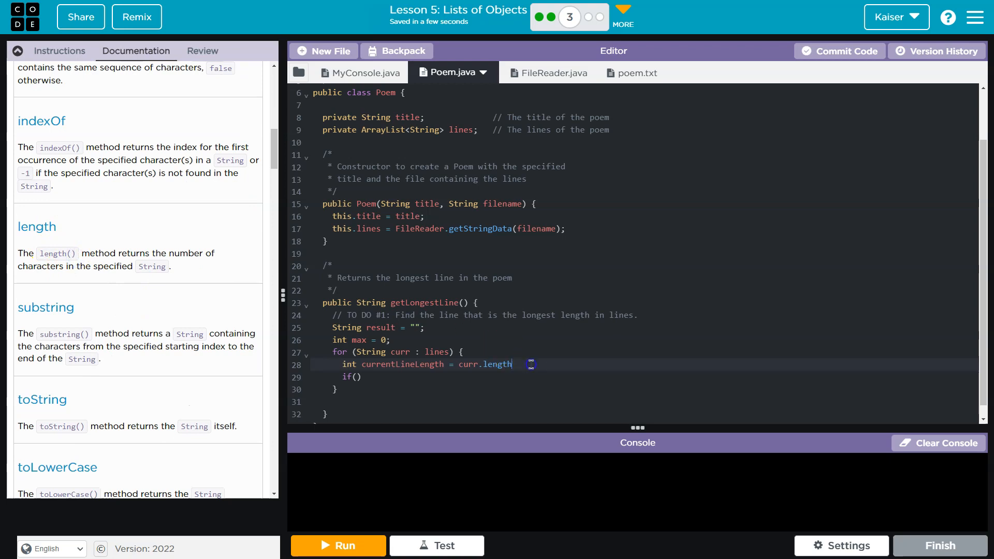
{"action": "type", "text": "currentLineLength > max"}
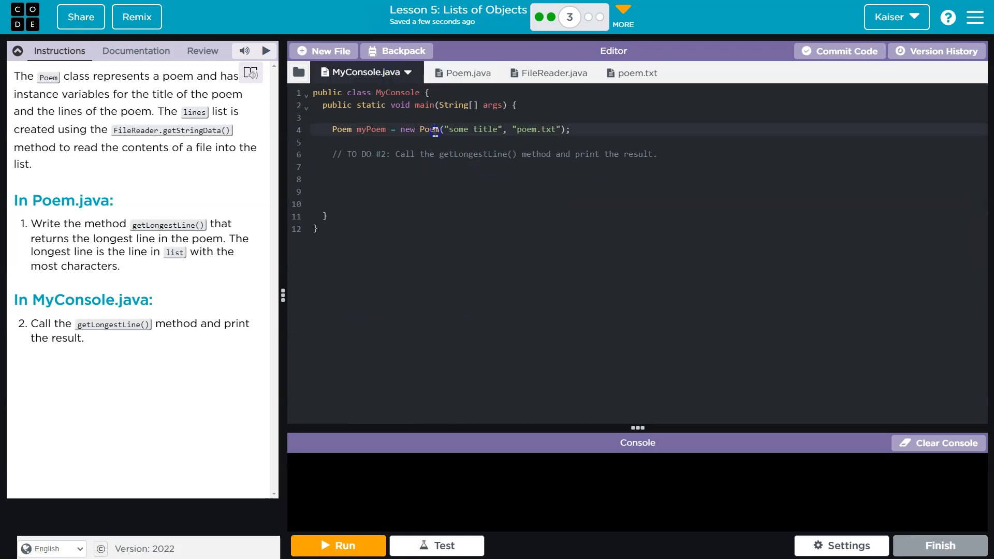
Step: Store myPoem.getLongestLine() in MyConsole and print it, then revisit Poem.java
{"action": "type", "text": "myPoem.getLongestLine();"}
{"action": "left_click", "coordinate": [649, 178]}
{"action": "type", "text": "System.out.println(longestLine);"}
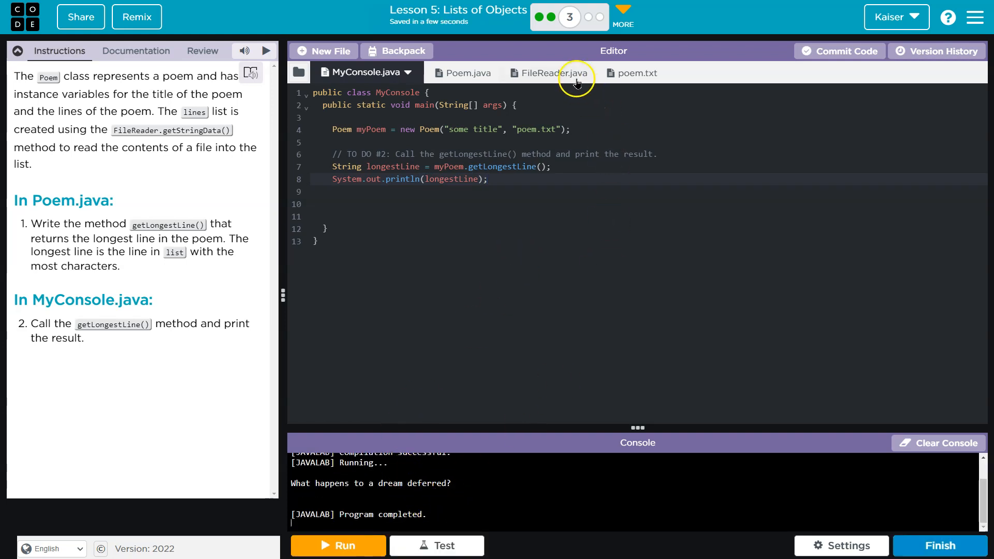
{"action": "left_click", "coordinate": [469, 73]}
{"action": "type", "text": "for (int i = 0; i < "}
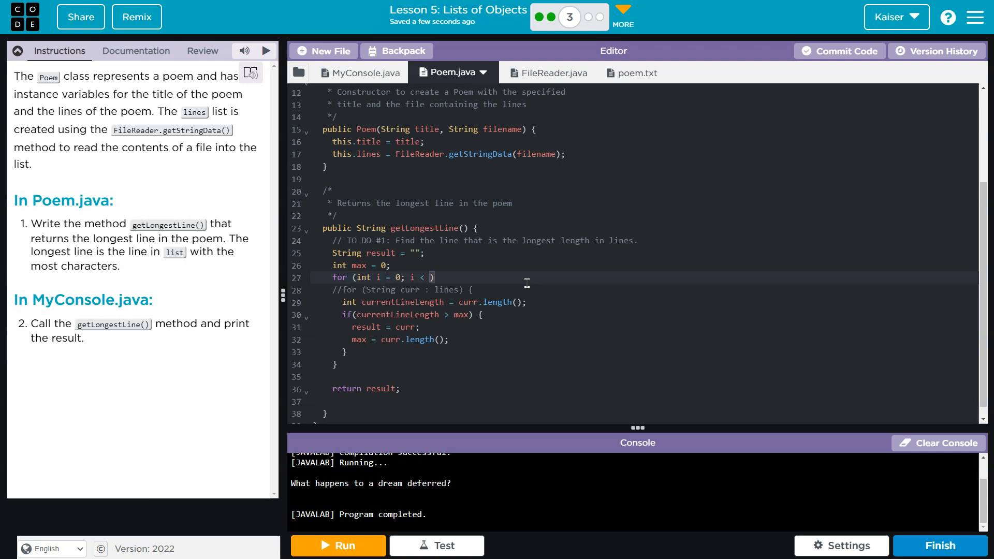
Step: Loop by index up to lines.size(), reading each line as String curr = lines.get(i)
{"action": "type", "text": "lines.size("}
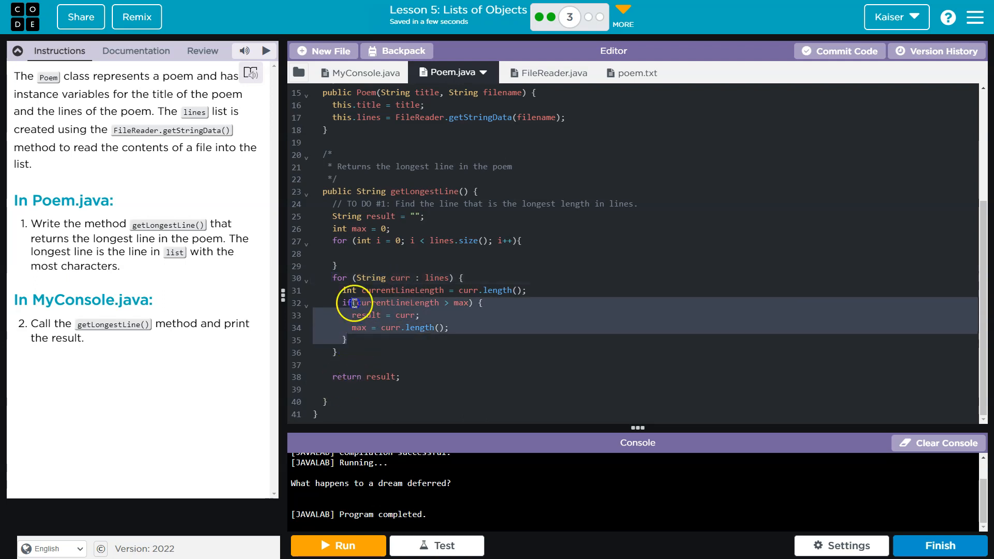
{"action": "type", "text": "String curr = lines.get"}
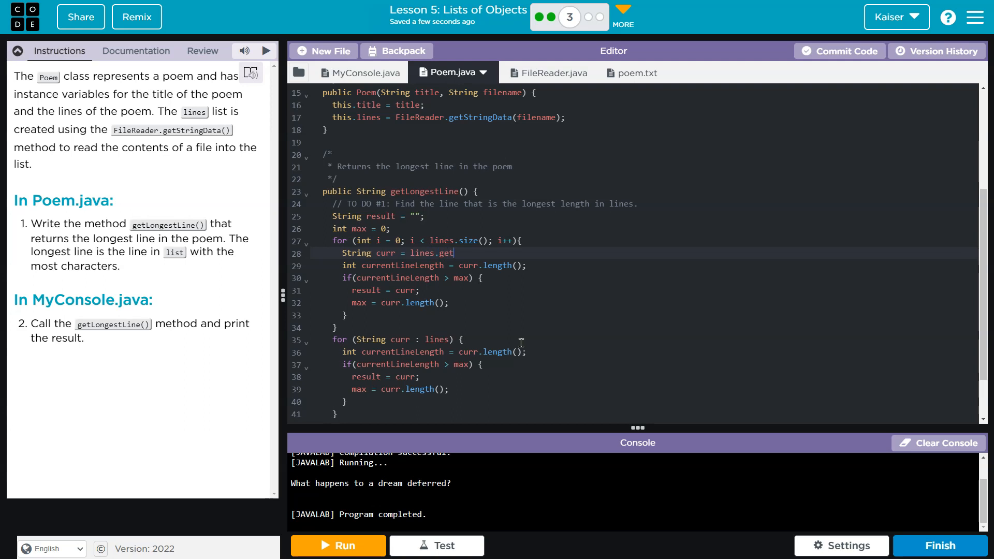
{"action": "type", "text": "(i).length() > max) {"}
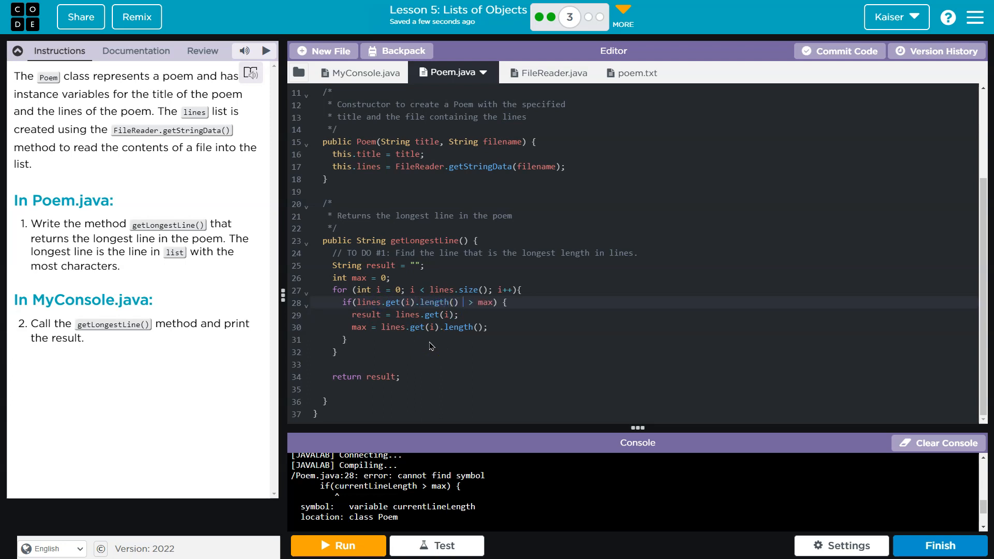
Step: Rerun the fixed index-based loop so the console prints What happens to a dream deferred?
{"action": "left_click", "coordinate": [337, 545]}
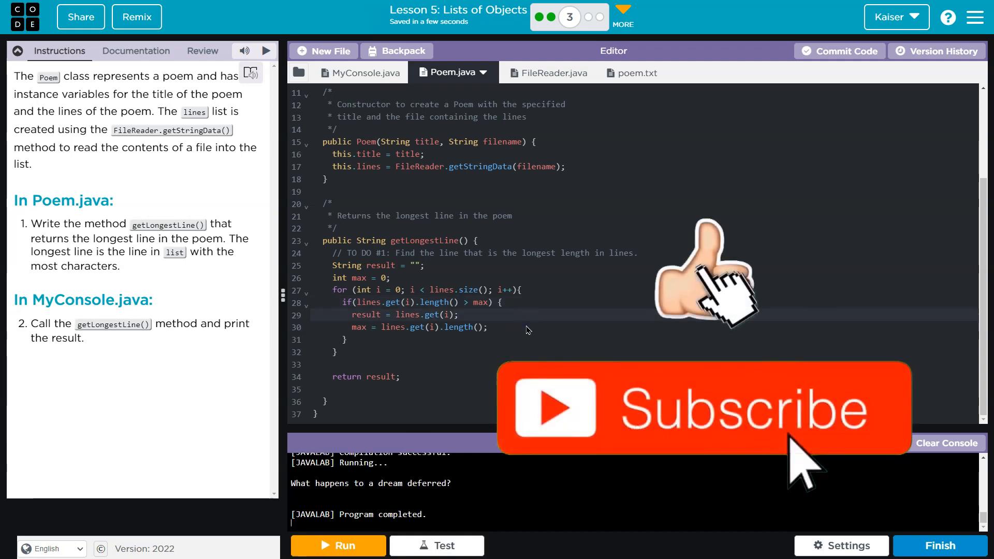